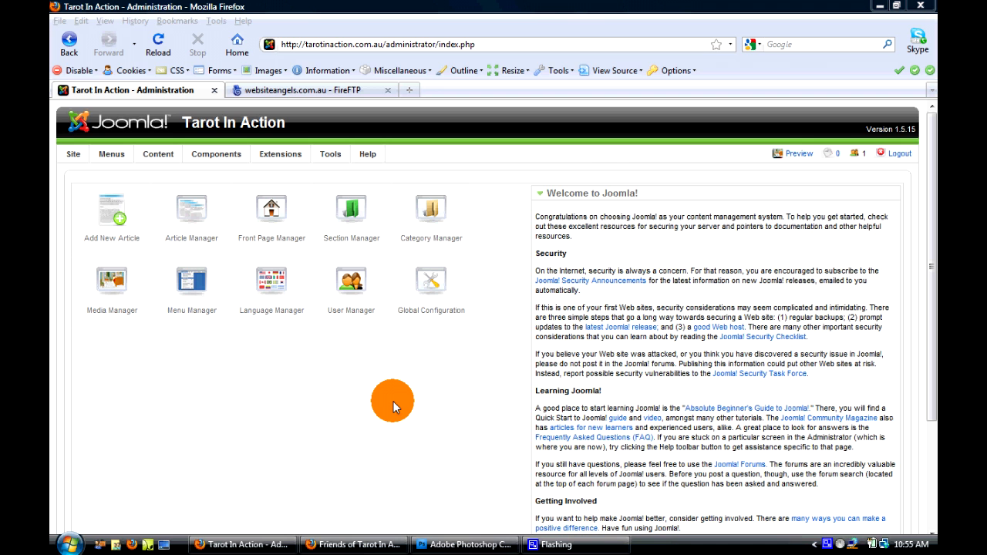
mouse_move(388, 407)
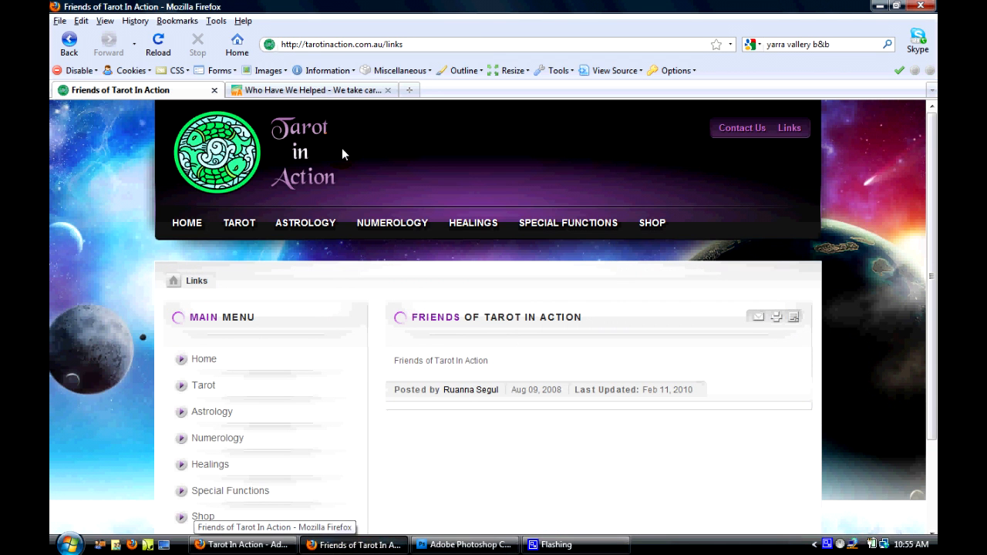
Look over the Website Angels portfolio page and the Friends of Tarot In Action page in the browser.
left_click(311, 89)
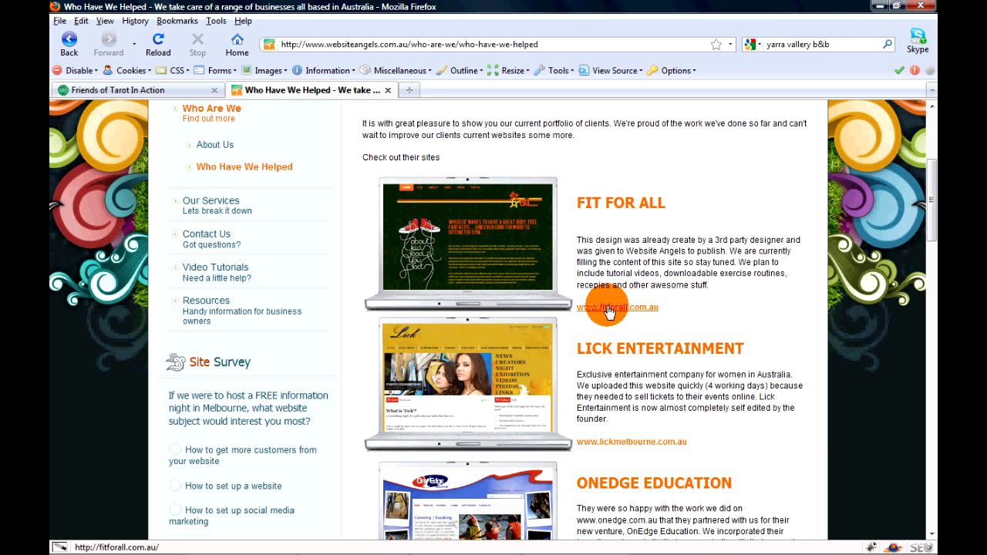
mouse_move(586, 209)
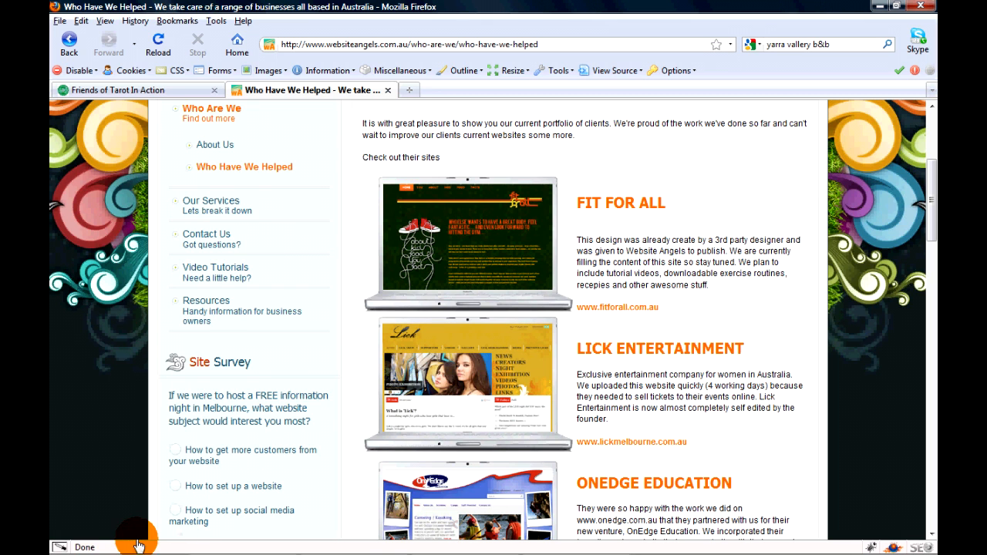
mouse_move(594, 311)
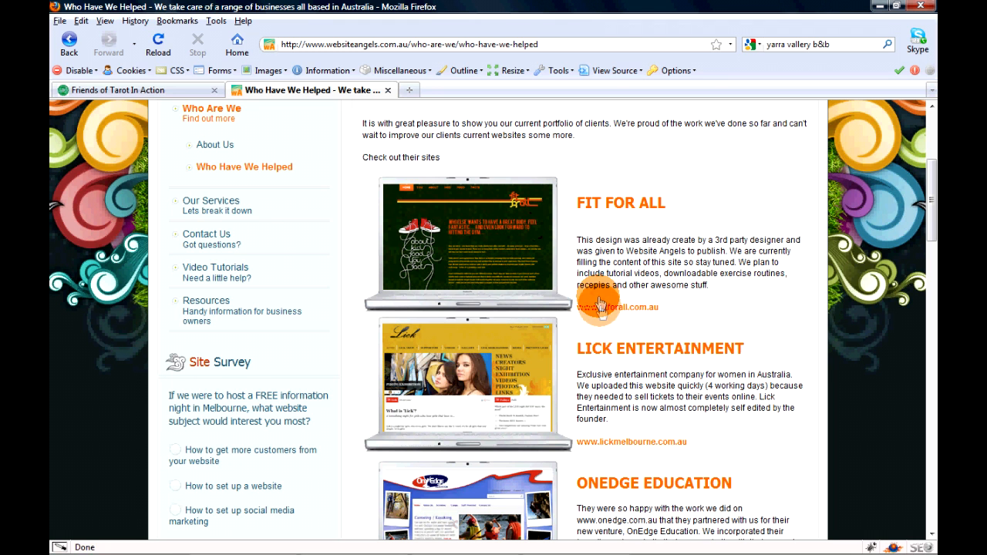
left_click(120, 90)
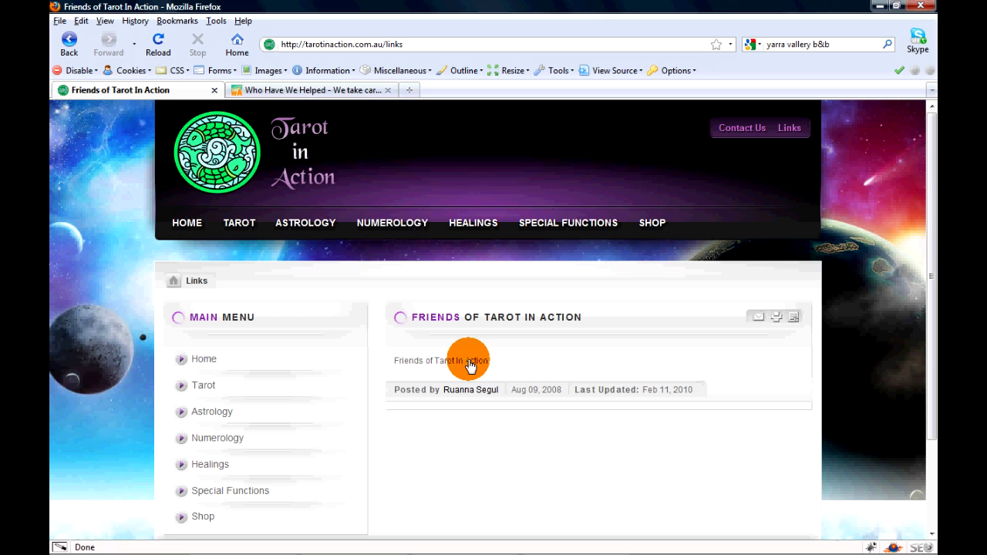
mouse_move(477, 363)
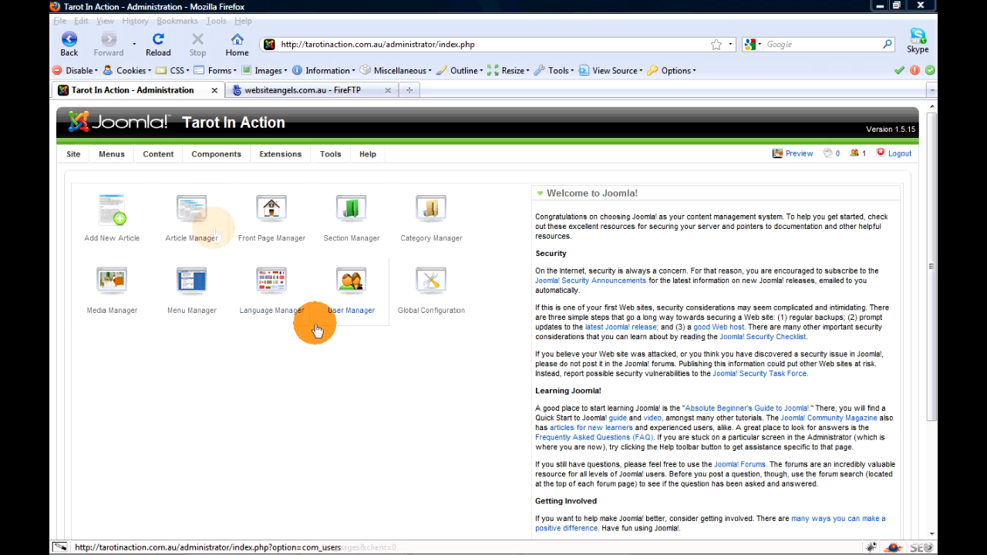
From the Article Manager, bring the Friends of Tarot In Action article into the editor.
left_click(192, 216)
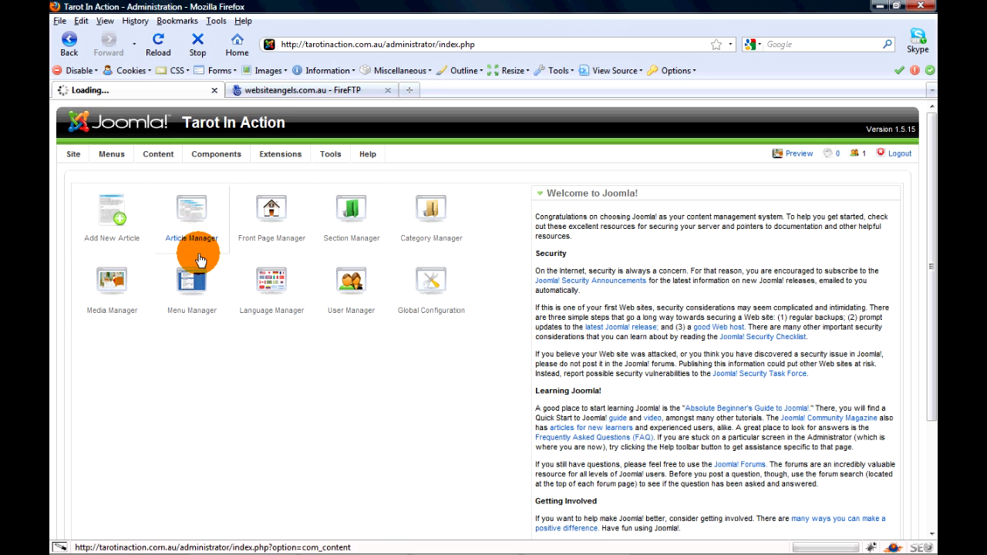
left_click(189, 213)
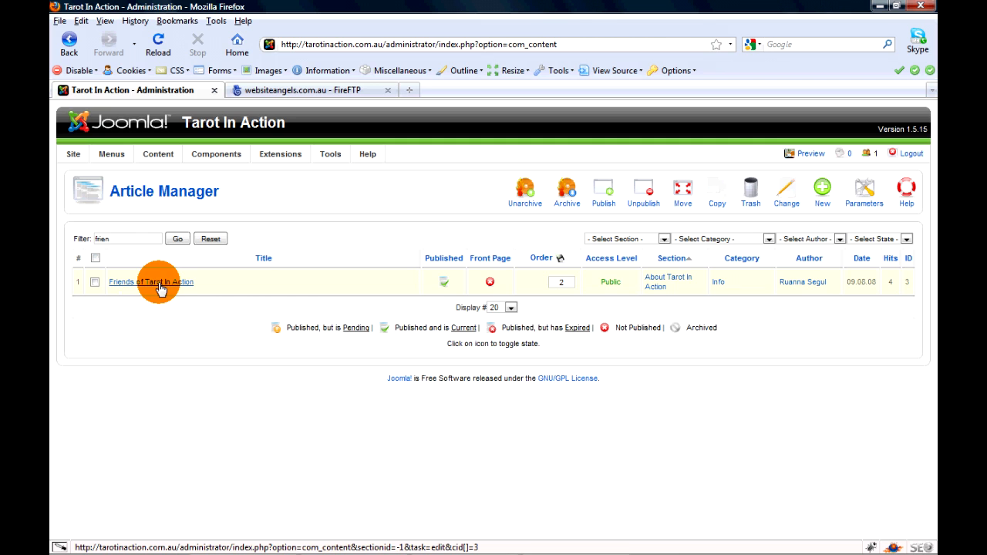
left_click(151, 281)
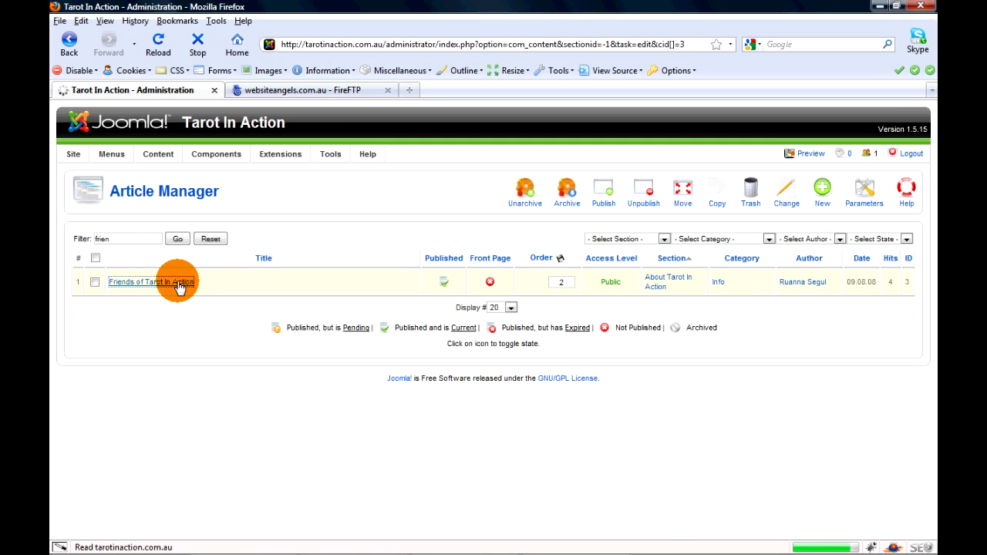
left_click(152, 281)
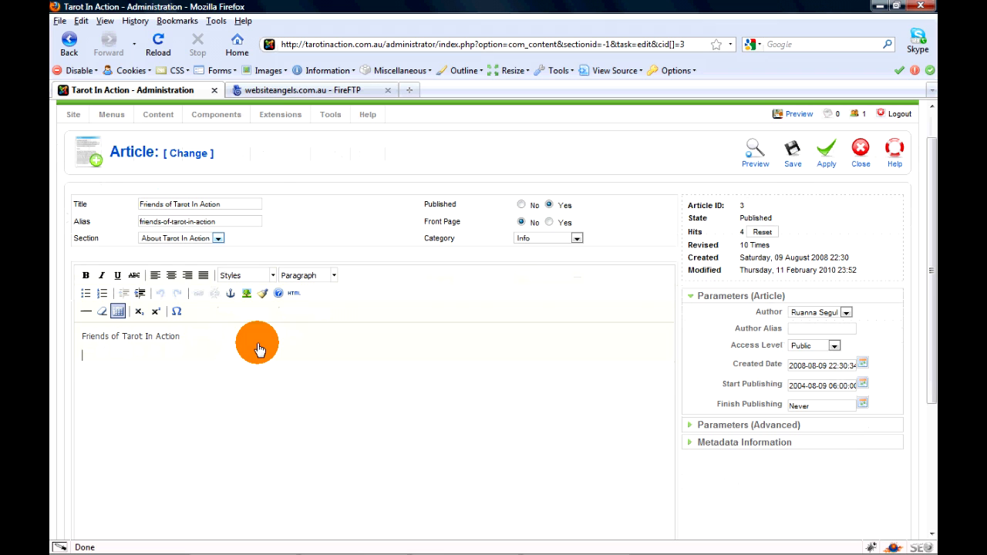
Add 'Website Angels' on a new line below the heading text and select the whole phrase.
type("w")
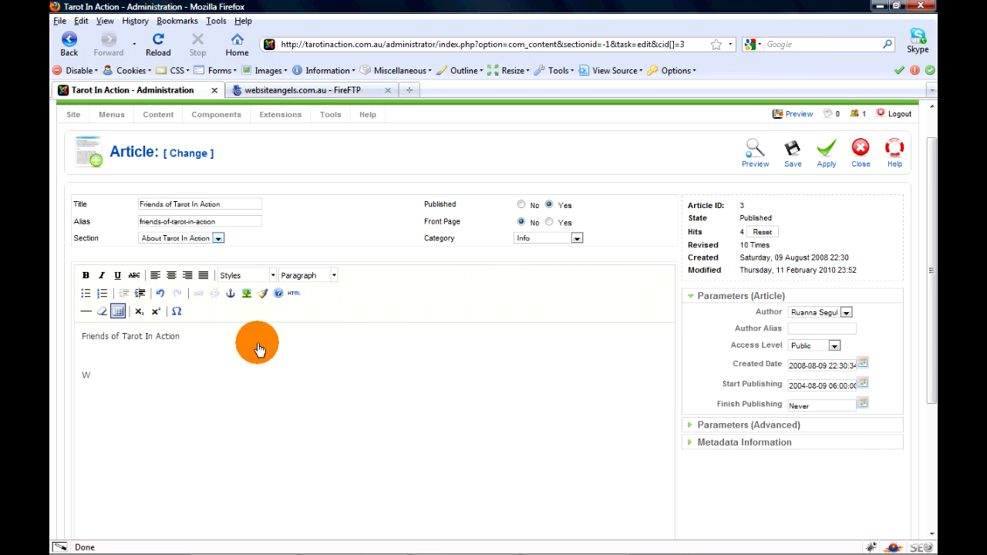
type("ebsite")
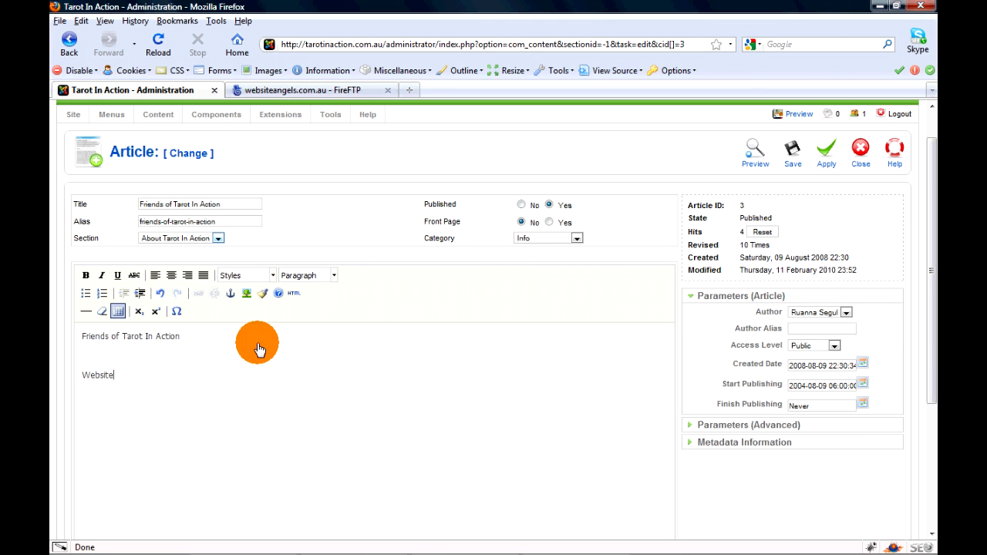
type("Angels")
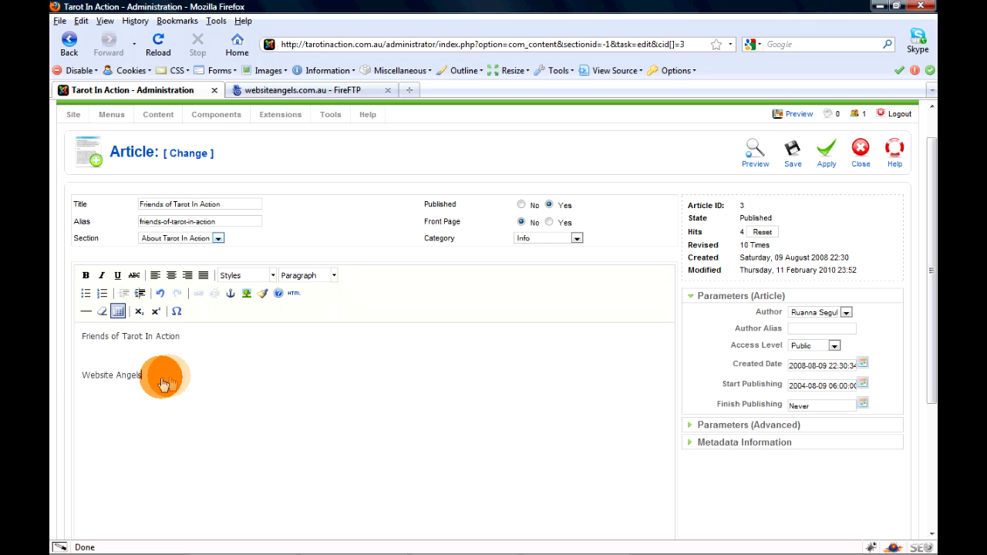
double_click(111, 375)
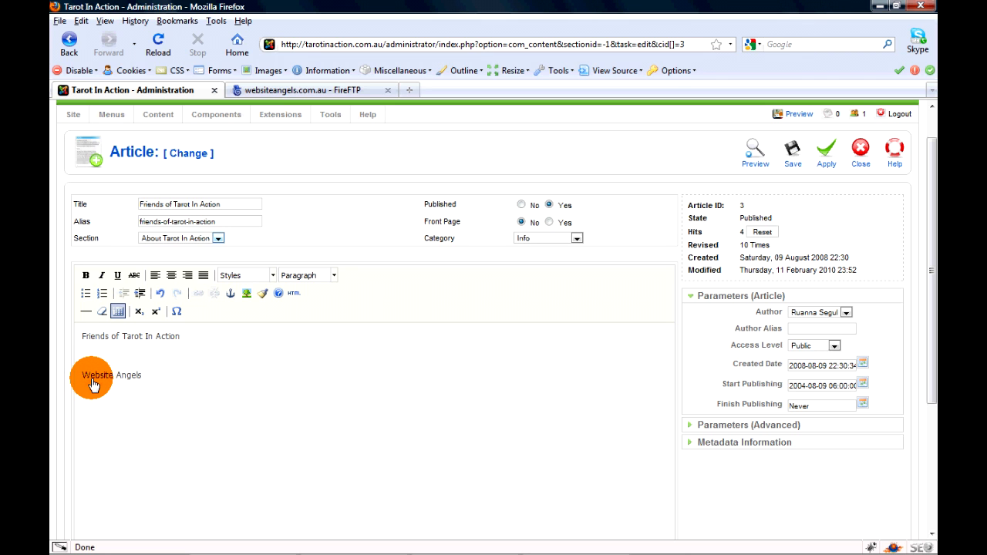
left_click(92, 377)
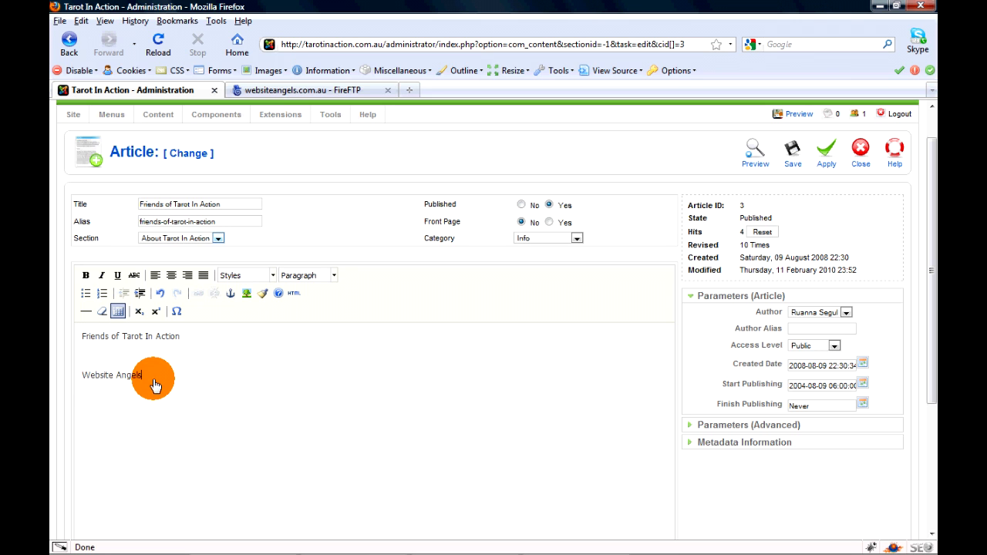
left_click_drag(154, 374, 80, 375)
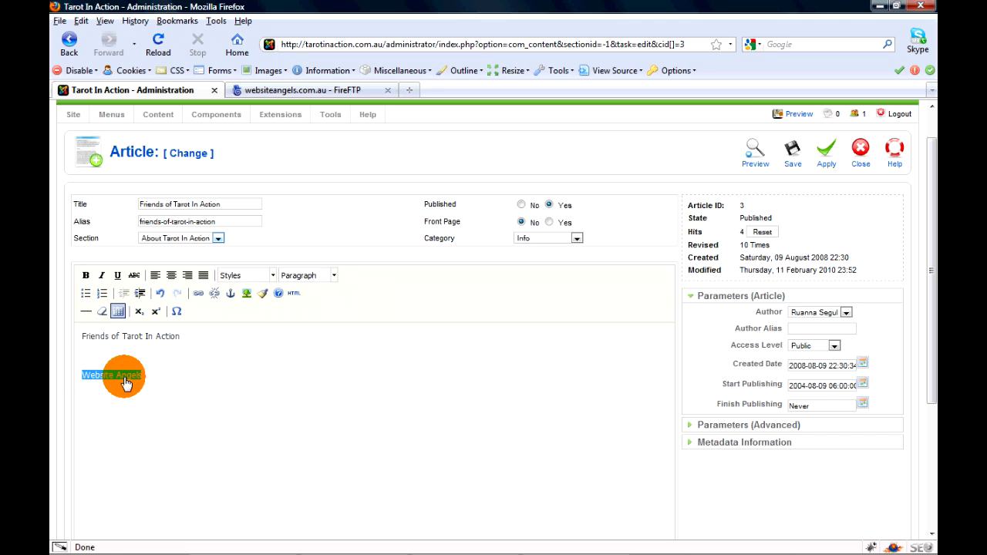
Start a link on the selected phrase and copy the websiteangels.com.au address from its browser tab.
left_click(198, 293)
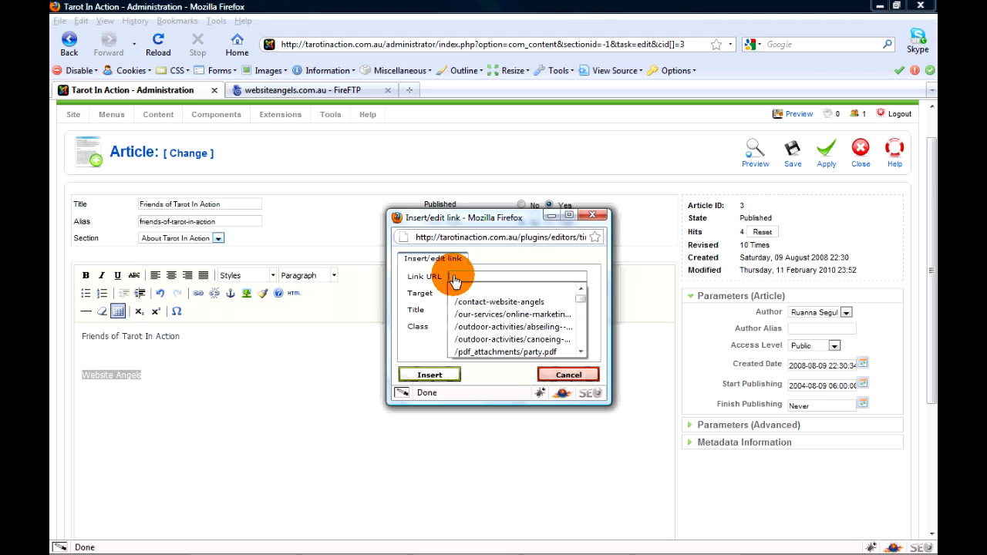
left_click(455, 276)
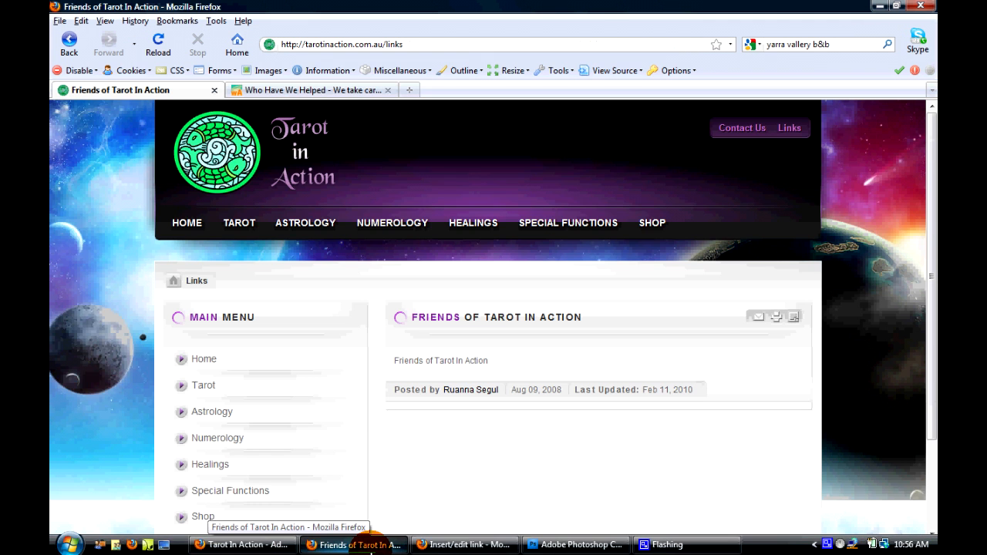
left_click(311, 89)
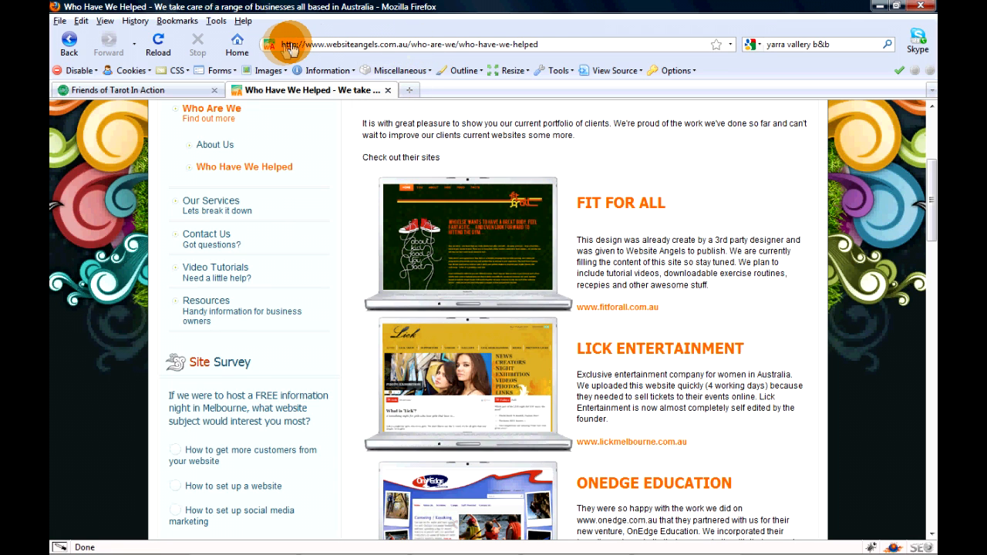
left_click(409, 43)
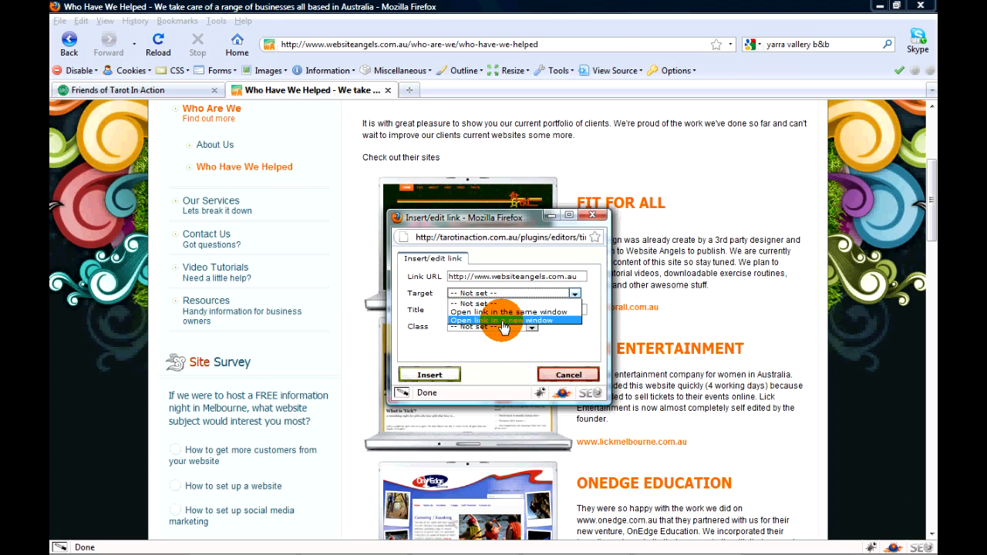
Set the link to open in a new window with the title 'Link to Website Angels'.
left_click(512, 319)
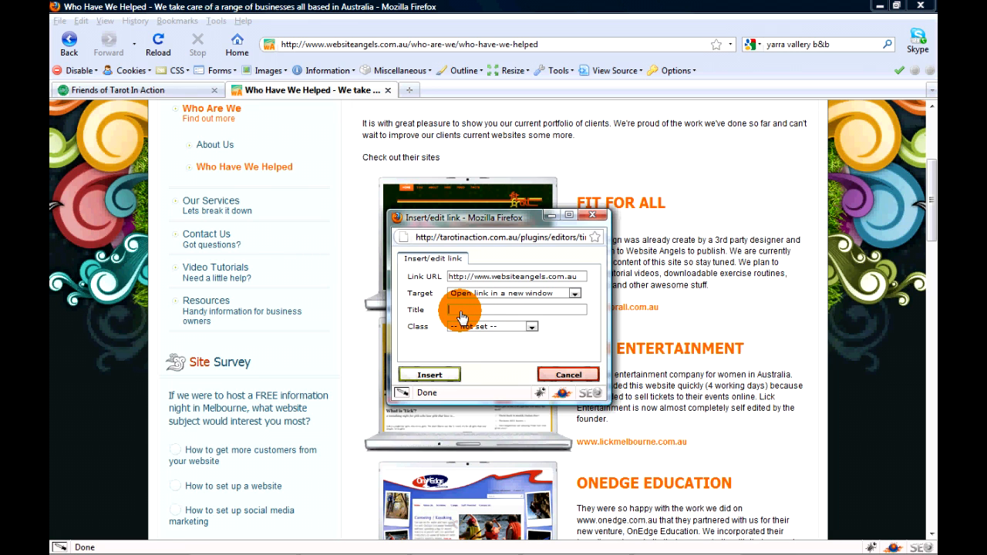
type("Link to Website")
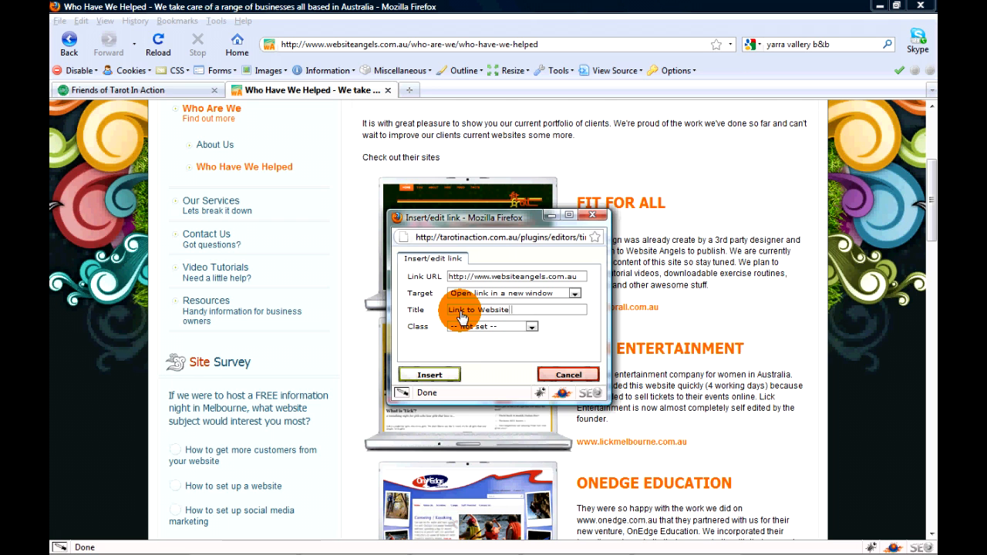
type("Angels")
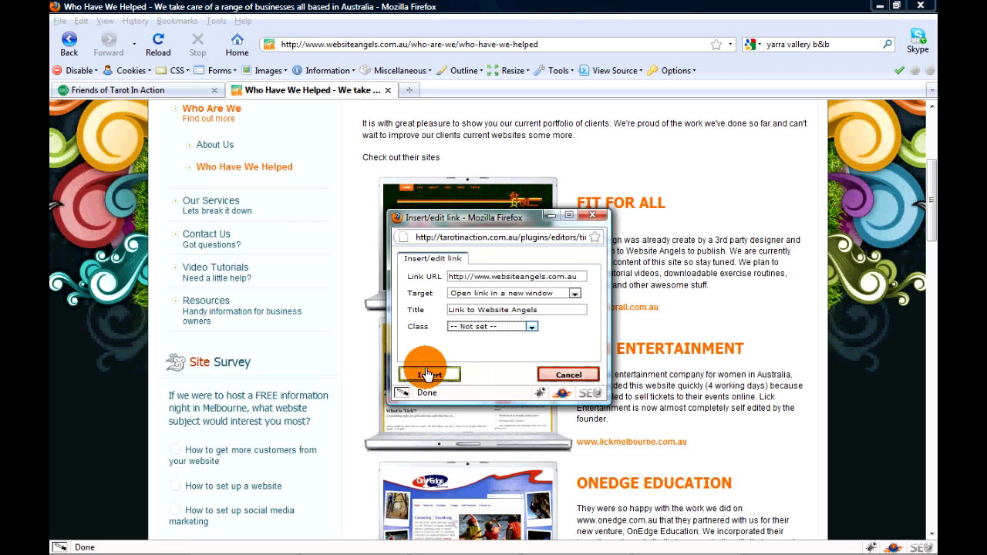
Insert the finished Website Angels hyperlink into the article and save the changes.
left_click(429, 375)
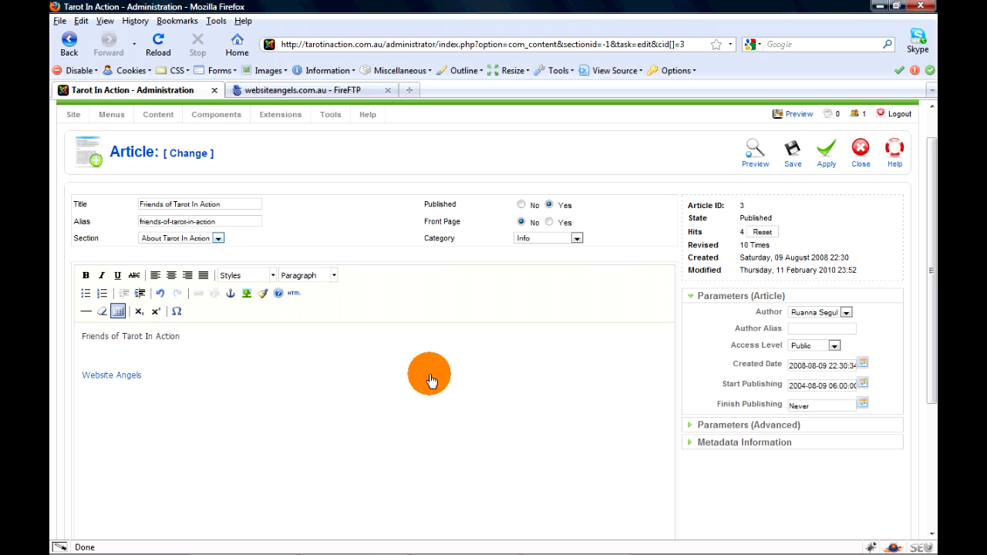
mouse_move(127, 377)
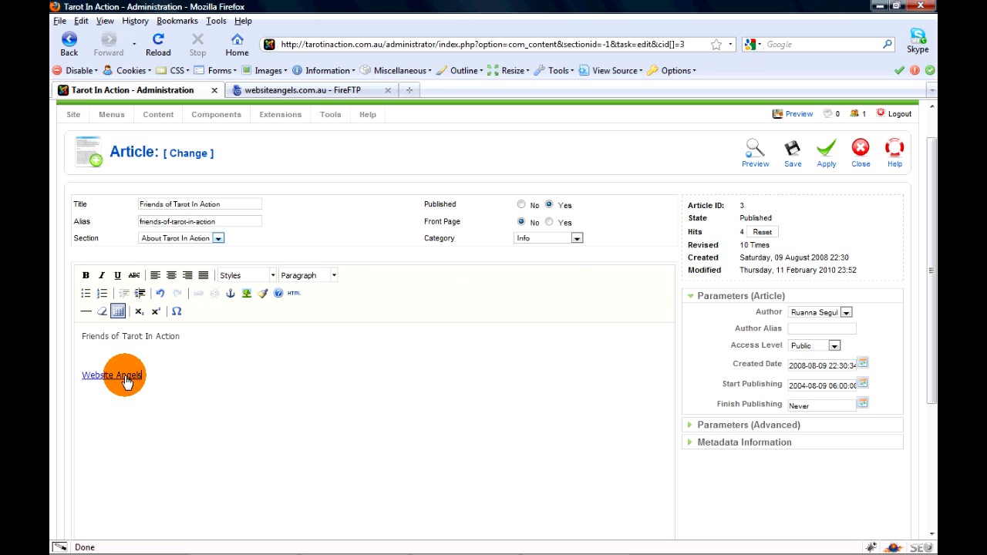
mouse_move(100, 382)
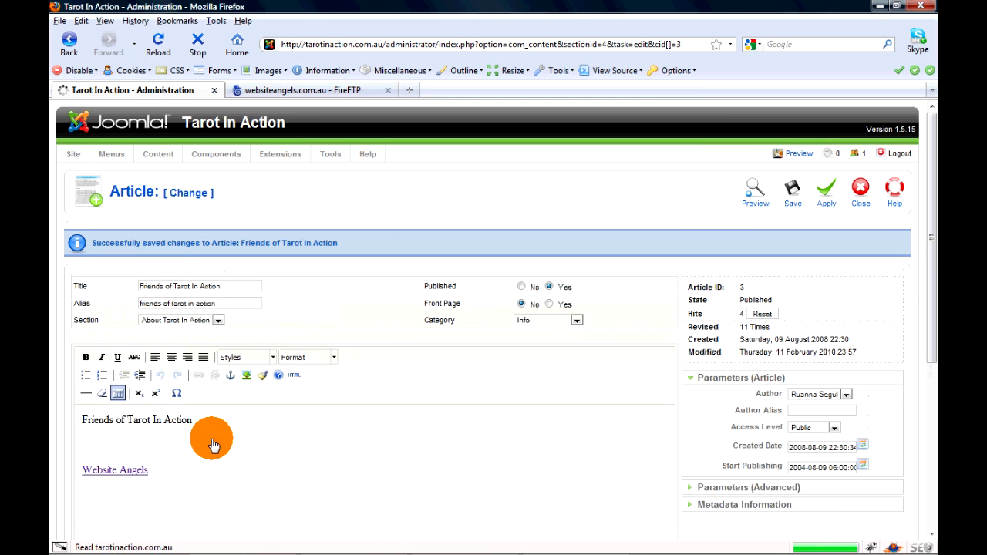
left_click(311, 90)
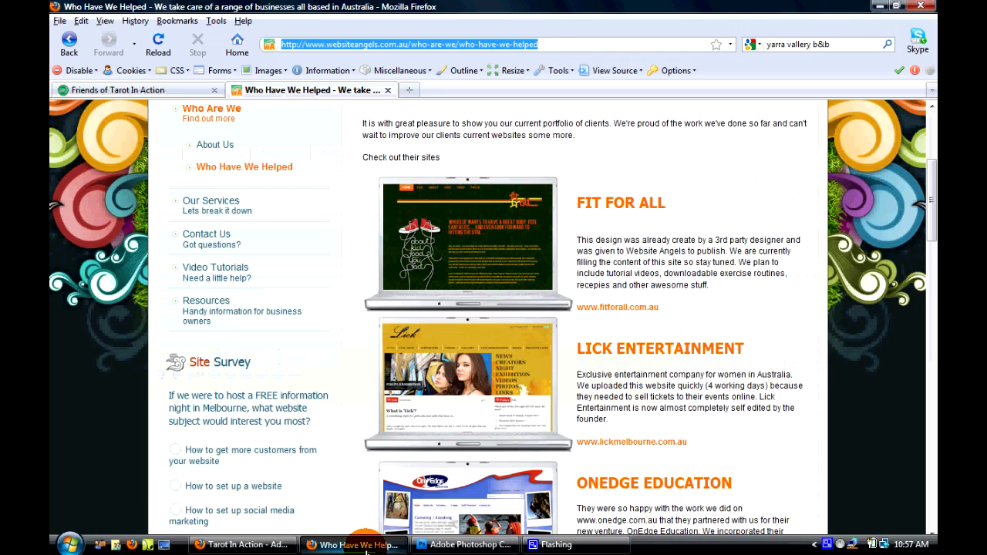
Reload the Friends of Tarot In Action page and test that the Website Angels link opens its site in a new tab.
left_click(131, 89)
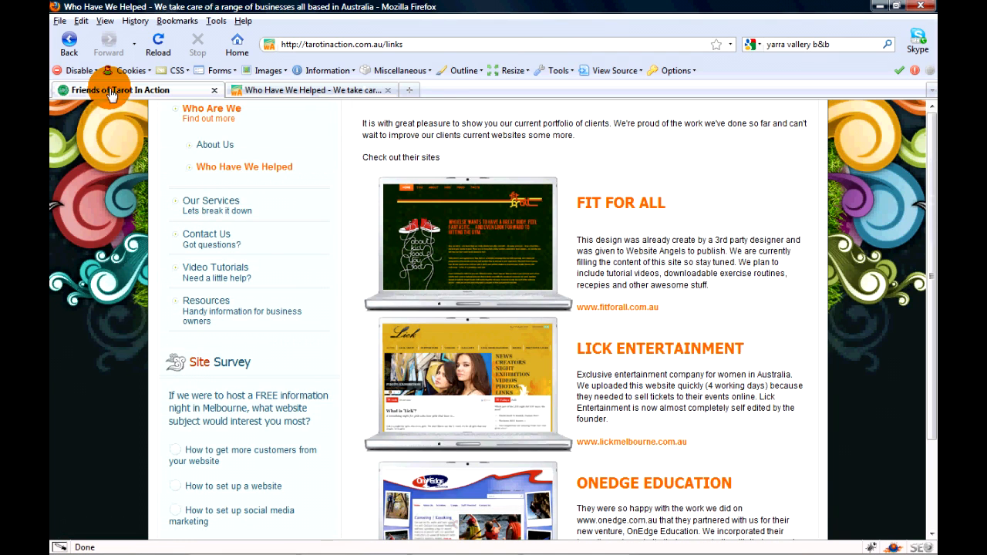
left_click(158, 44)
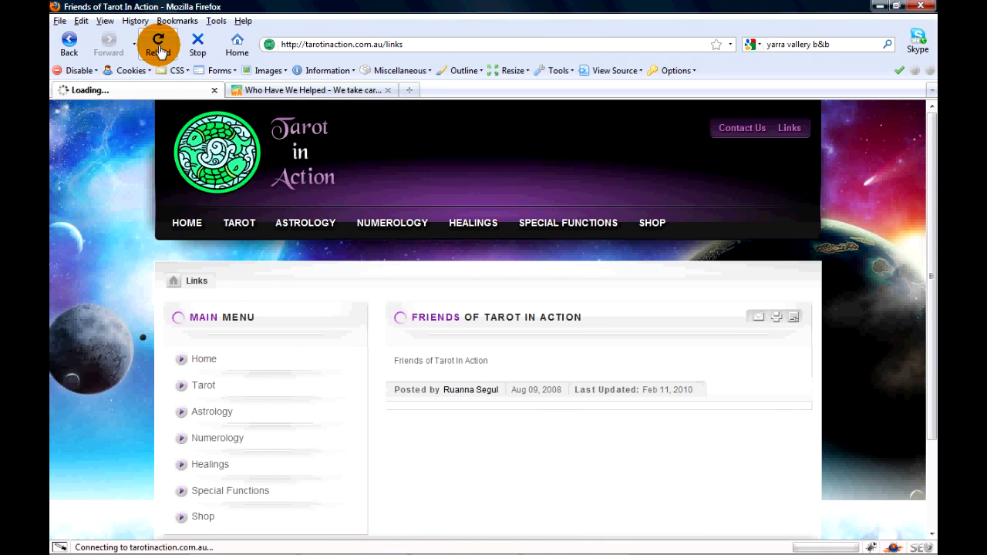
left_click(157, 43)
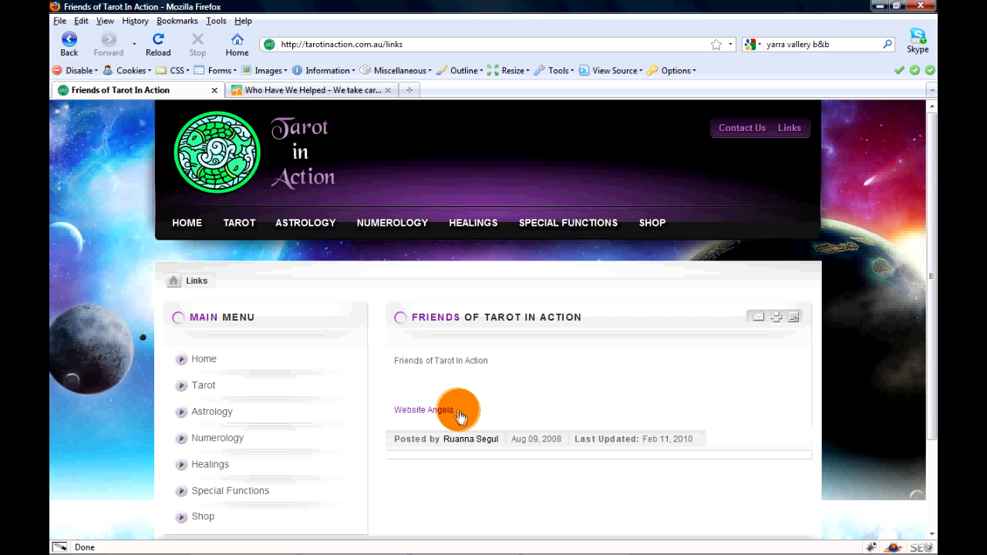
mouse_move(424, 410)
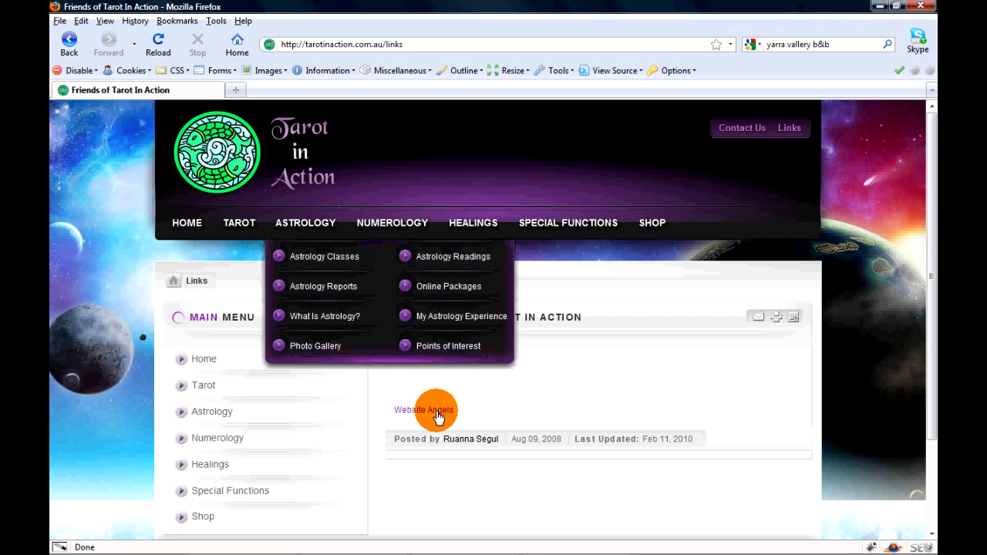
left_click(426, 411)
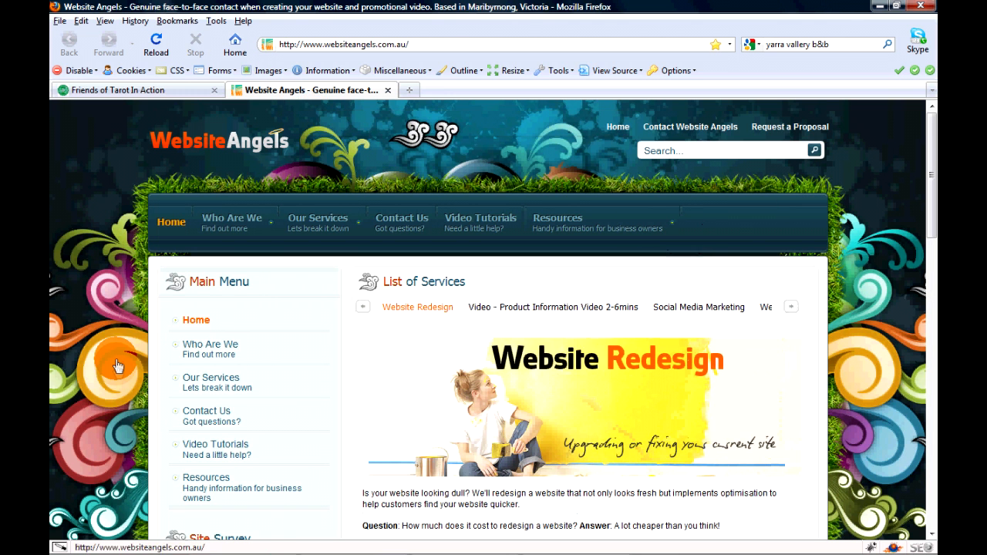
scroll("down", 3)
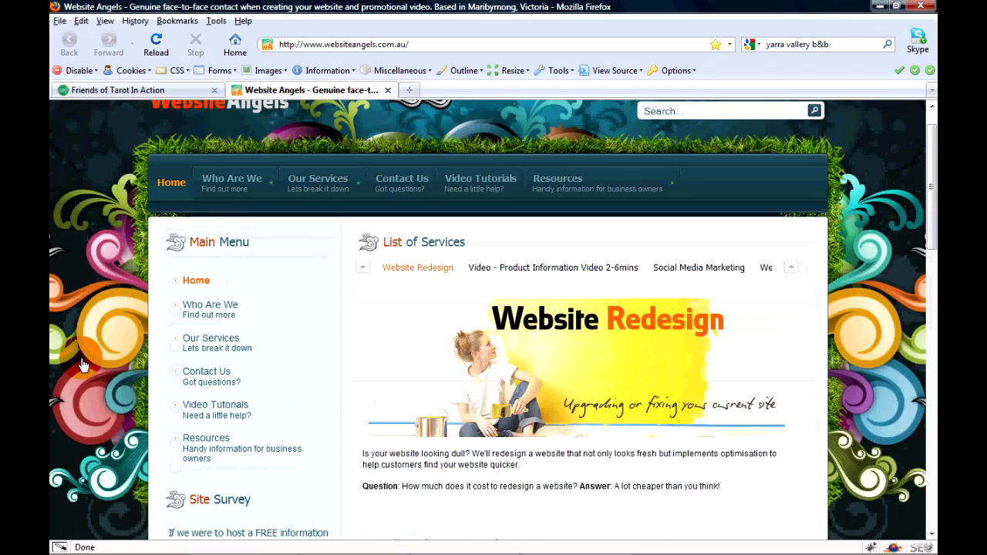
left_click(120, 89)
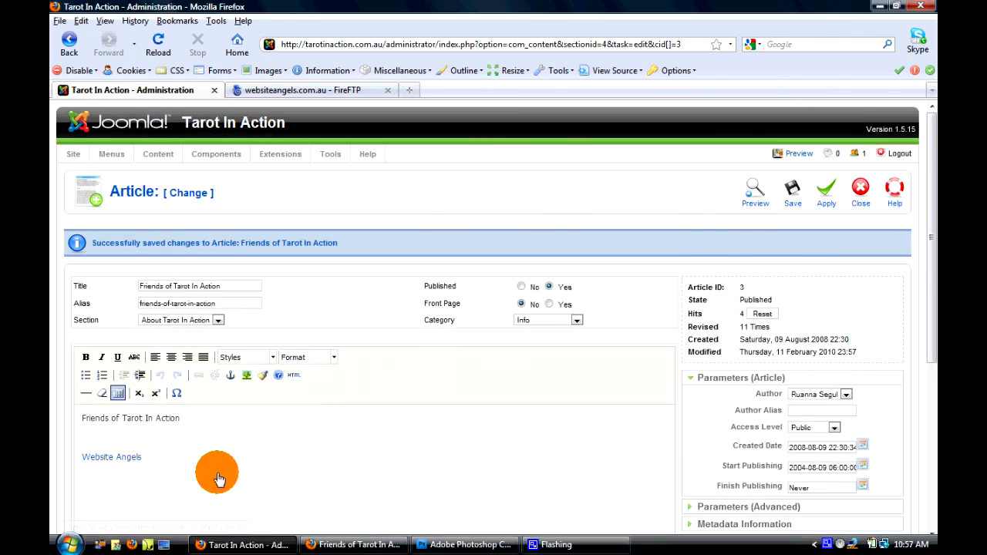
Start inserting an image below the link and pick the business-card-back file for upload to the photos folder.
scroll("down", 3)
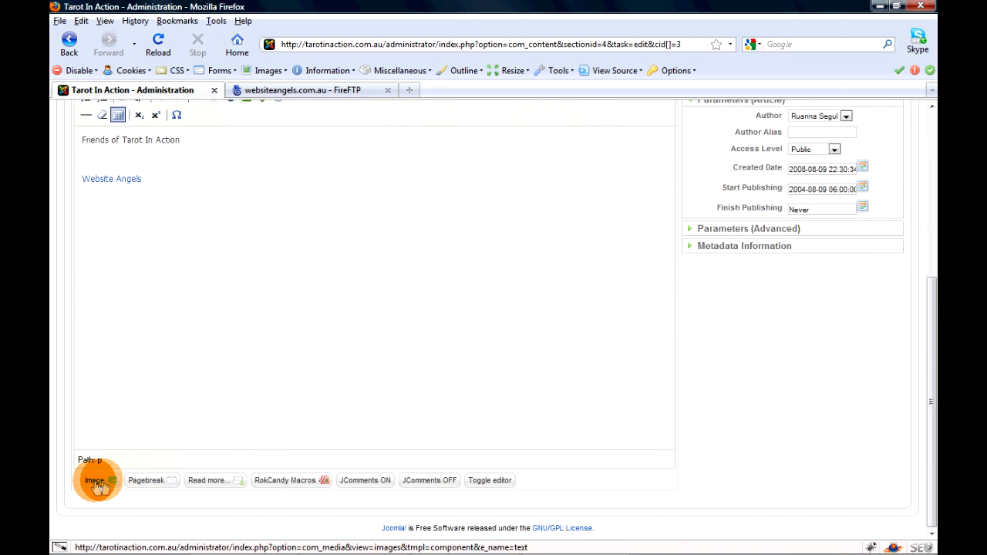
left_click(94, 479)
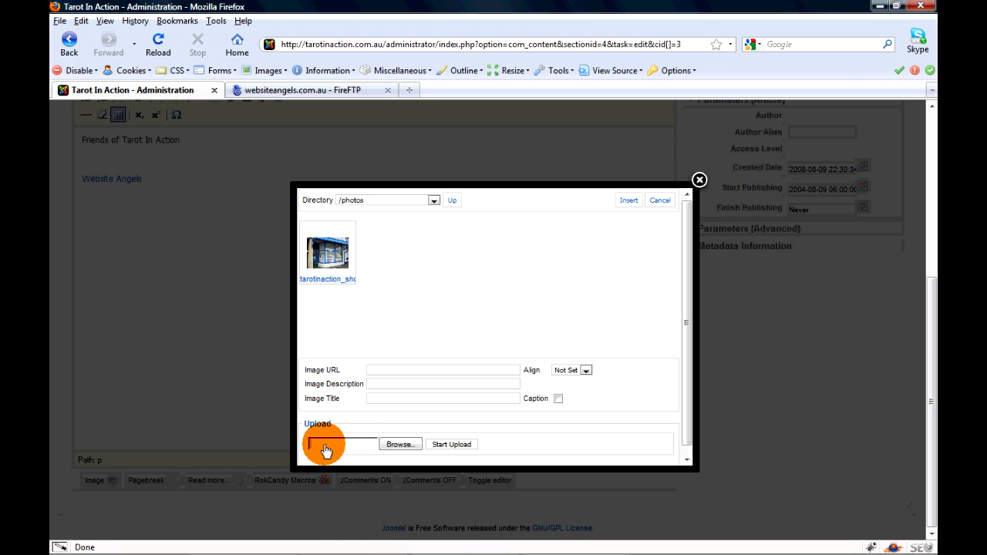
left_click(400, 444)
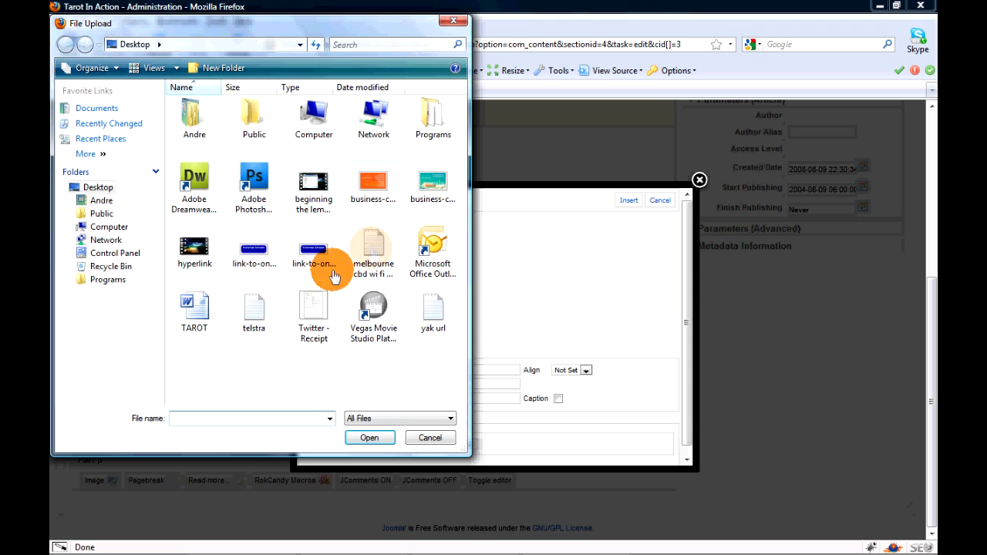
mouse_move(351, 367)
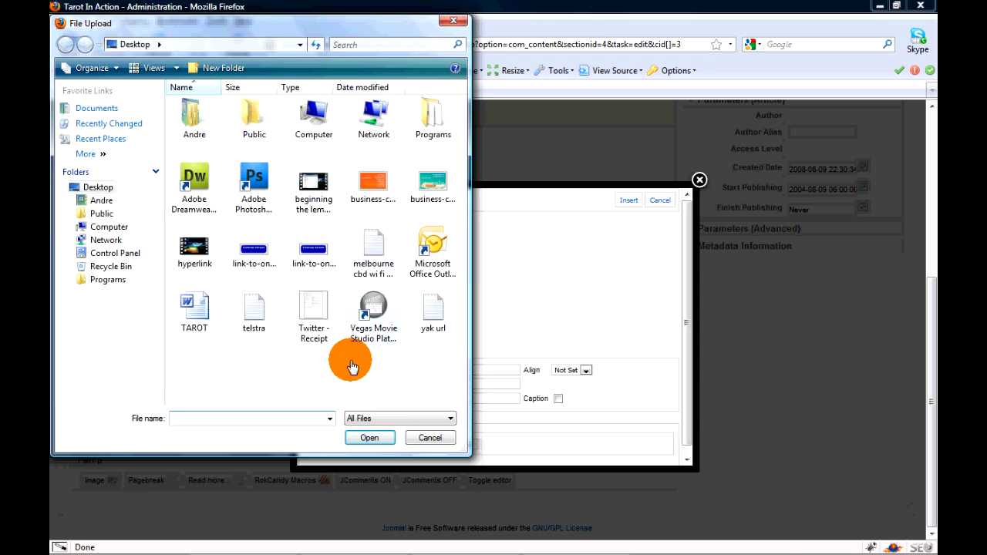
left_click(373, 185)
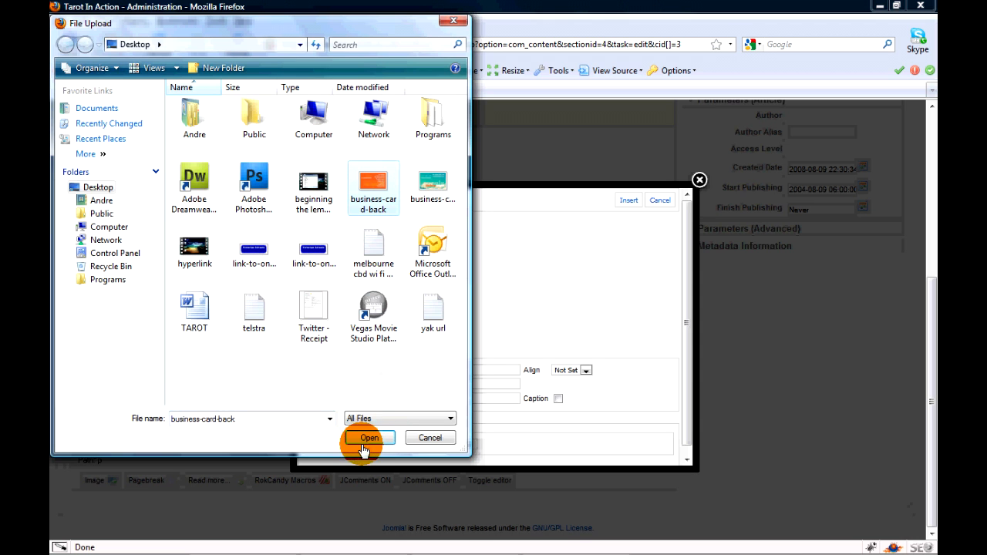
left_click(367, 438)
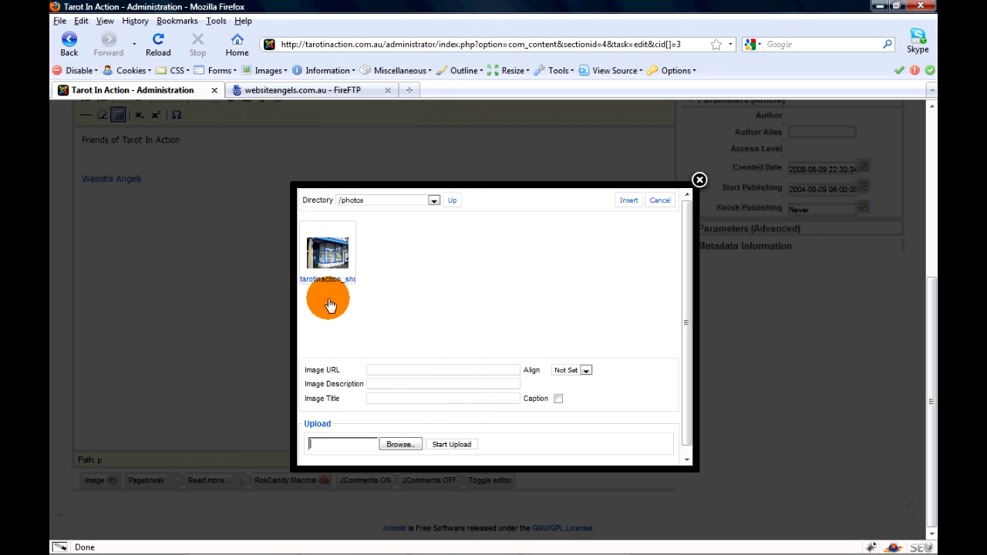
Insert the tarotinaction_shop photo beneath the Website Angels link and save the article.
left_click(327, 250)
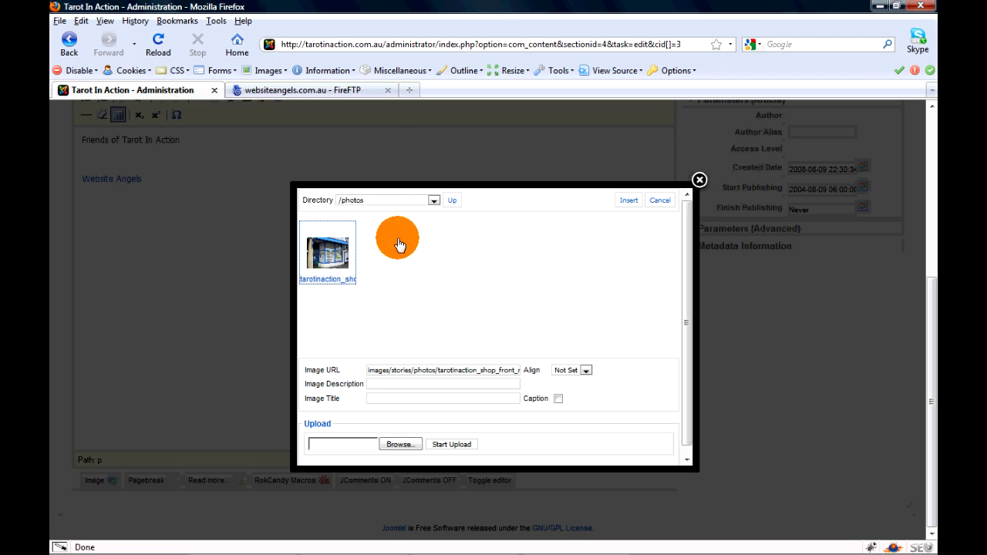
left_click(444, 370)
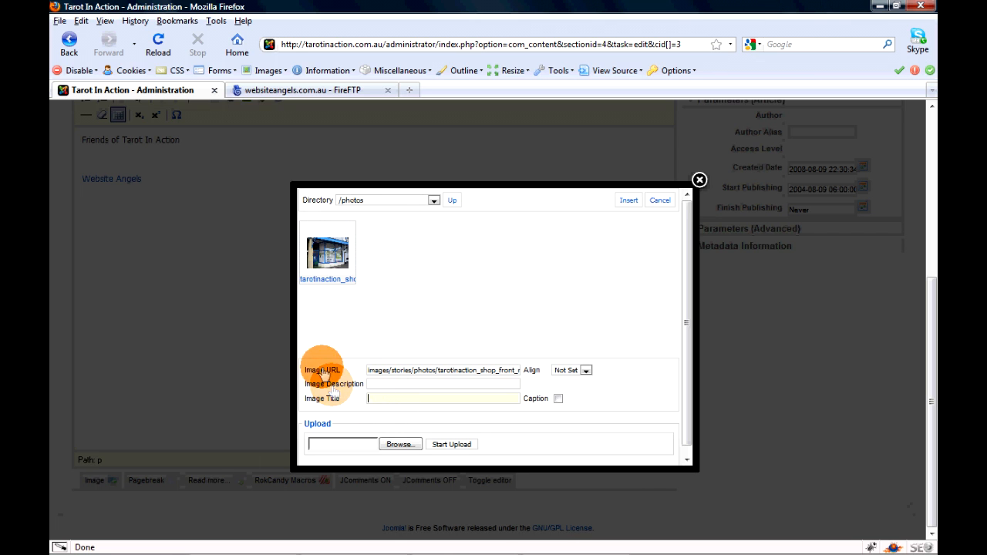
mouse_move(388, 419)
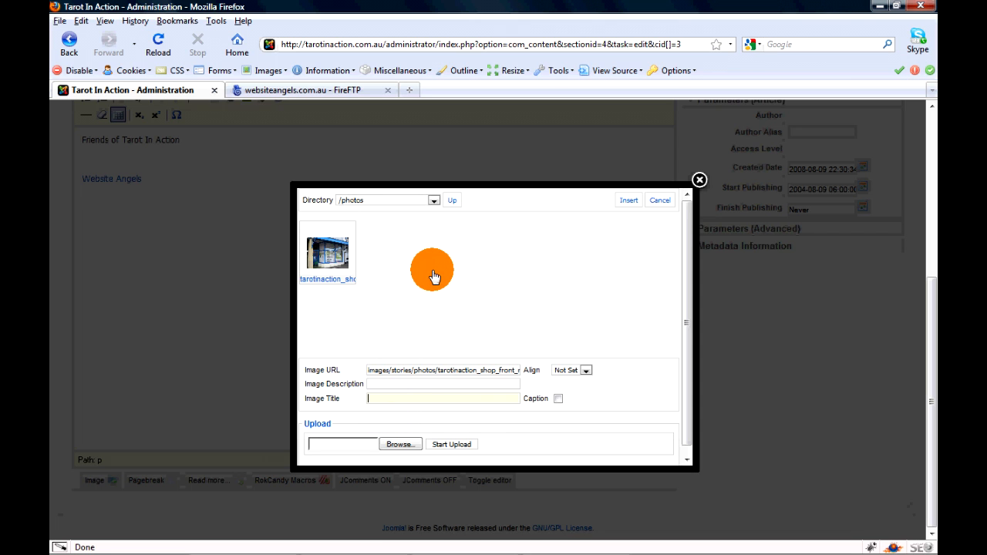
left_click(586, 370)
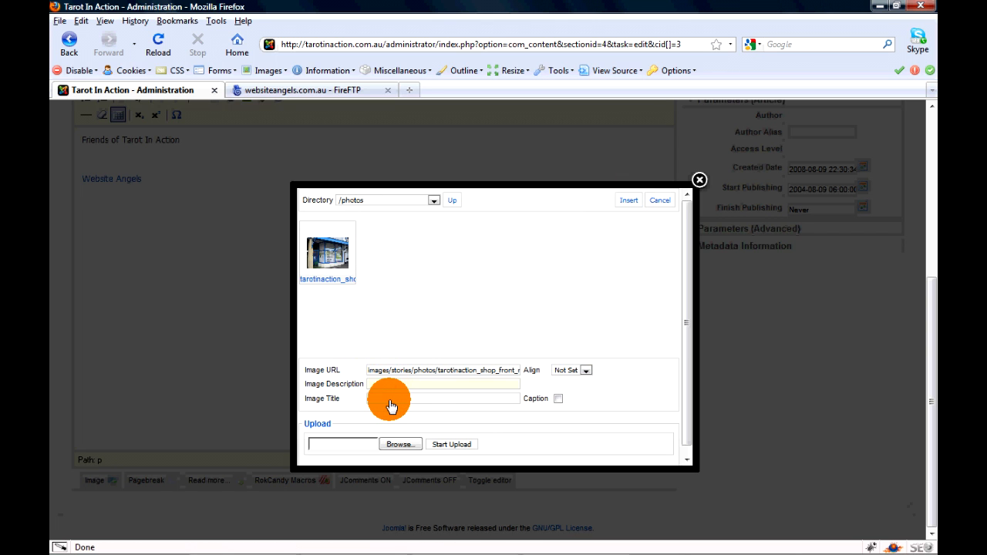
left_click(629, 200)
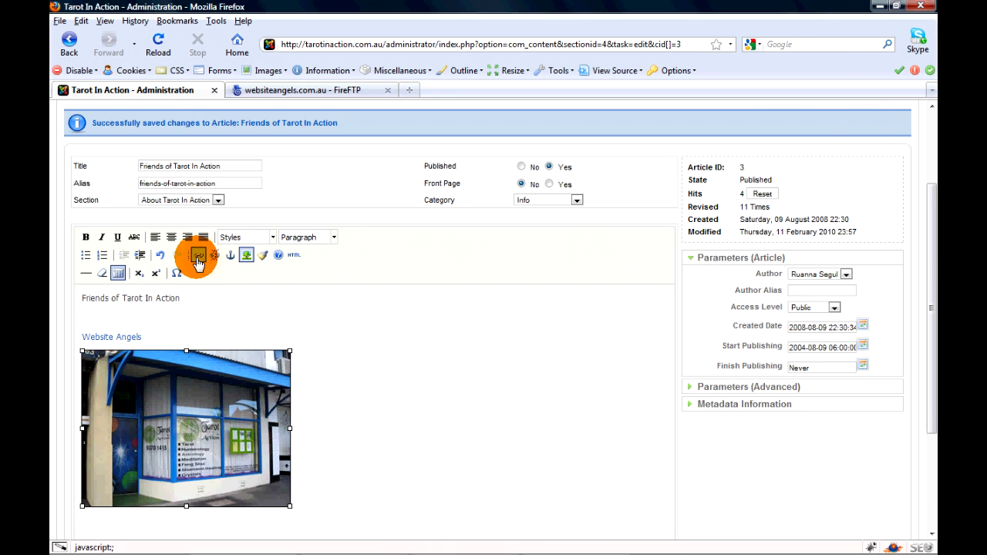
Link the shop-front photo to websiteangels.com.au, opening in a new window with the Website Angels title.
left_click(198, 256)
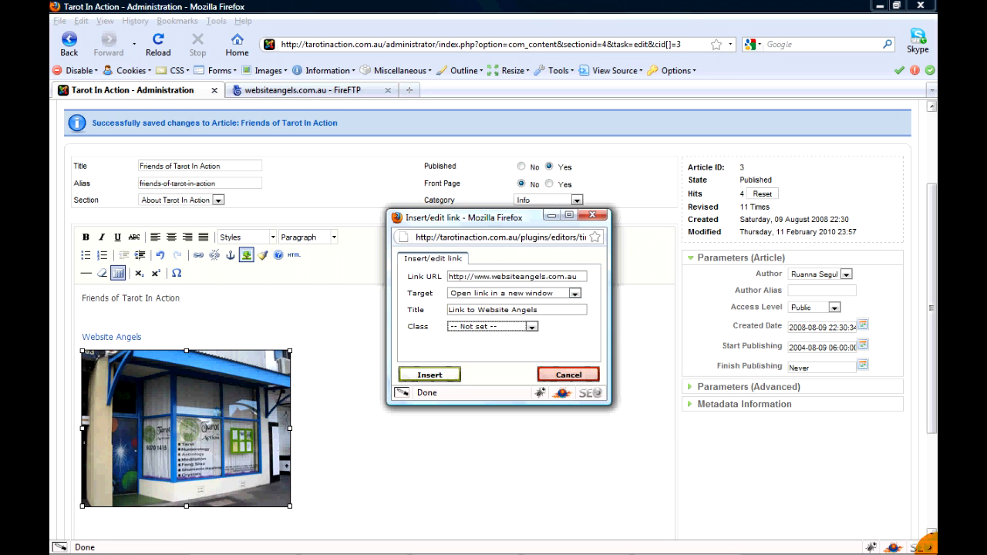
left_click(429, 375)
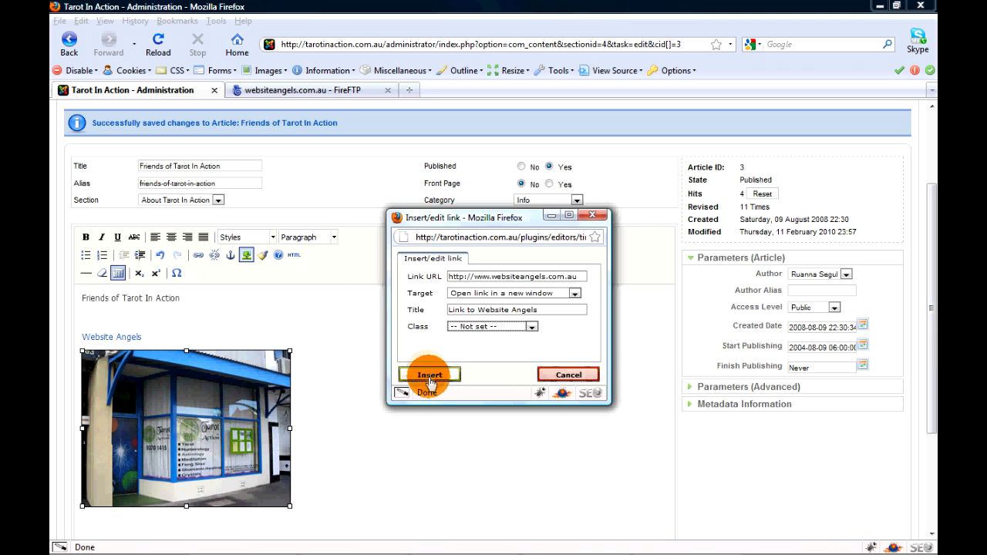
left_click(429, 375)
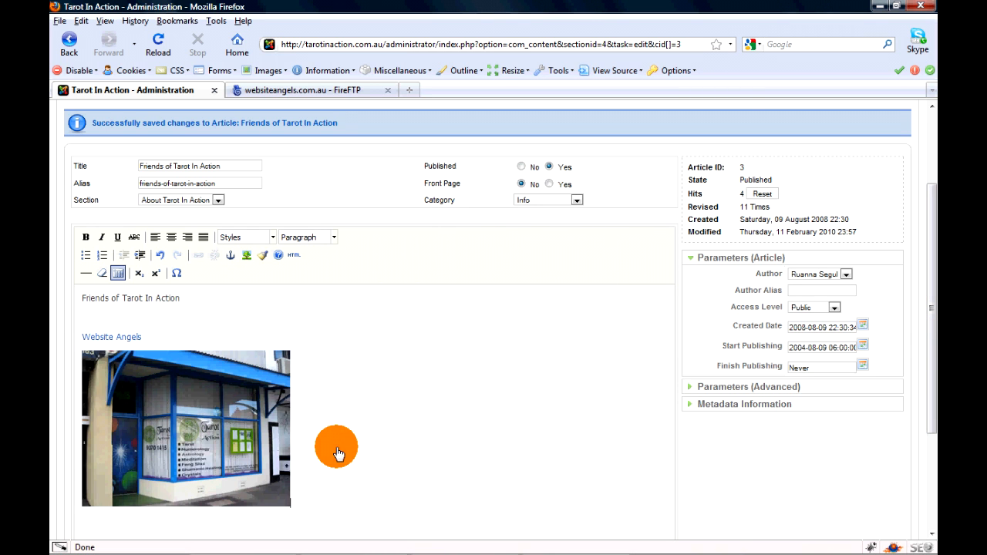
scroll("up", 3)
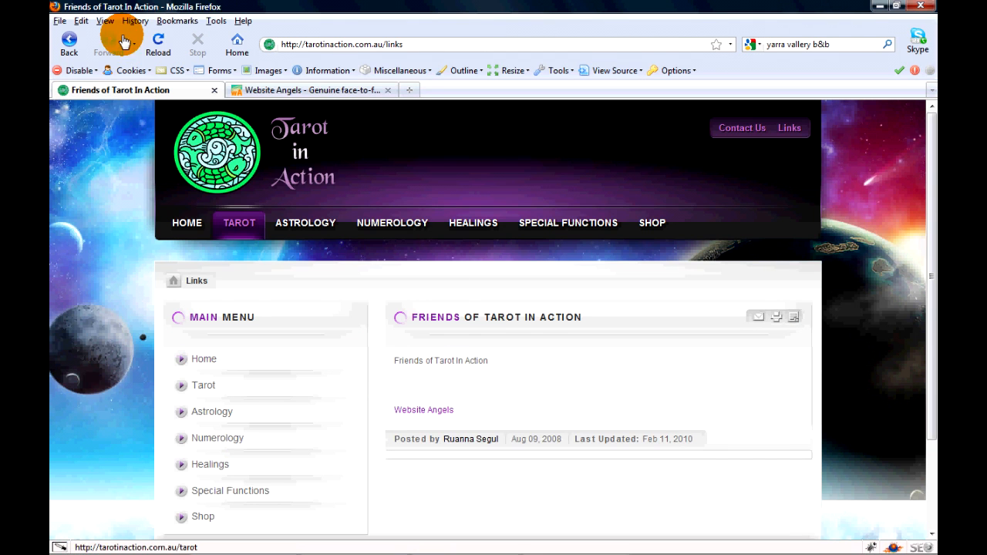
Reload the live Links page and scroll to the shop-front photo beneath the Website Angels link.
left_click(158, 43)
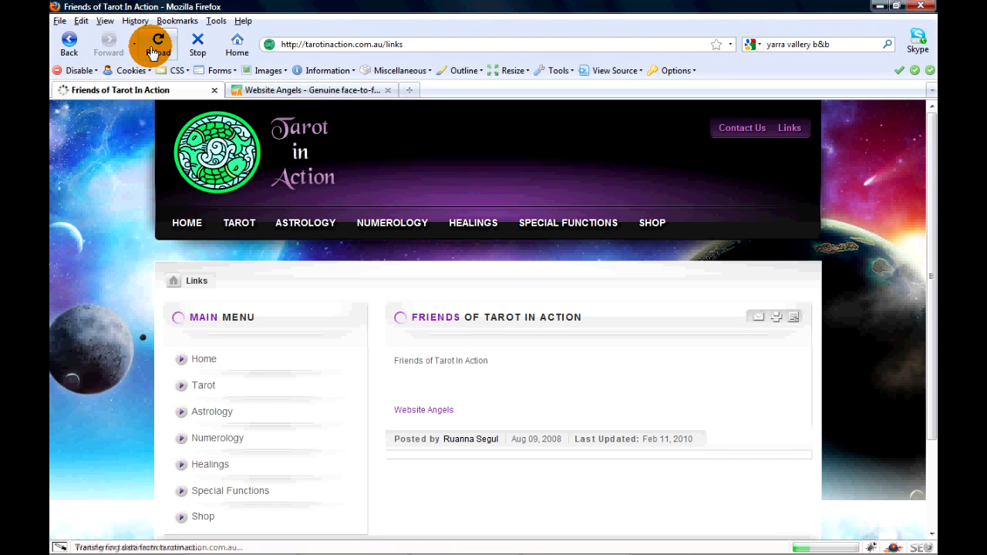
left_click(157, 43)
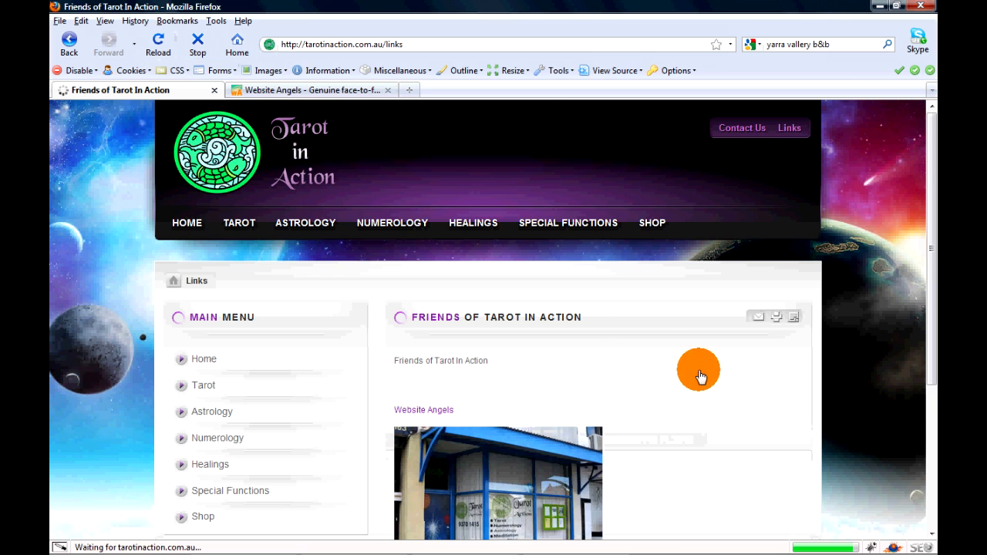
scroll("down", 3)
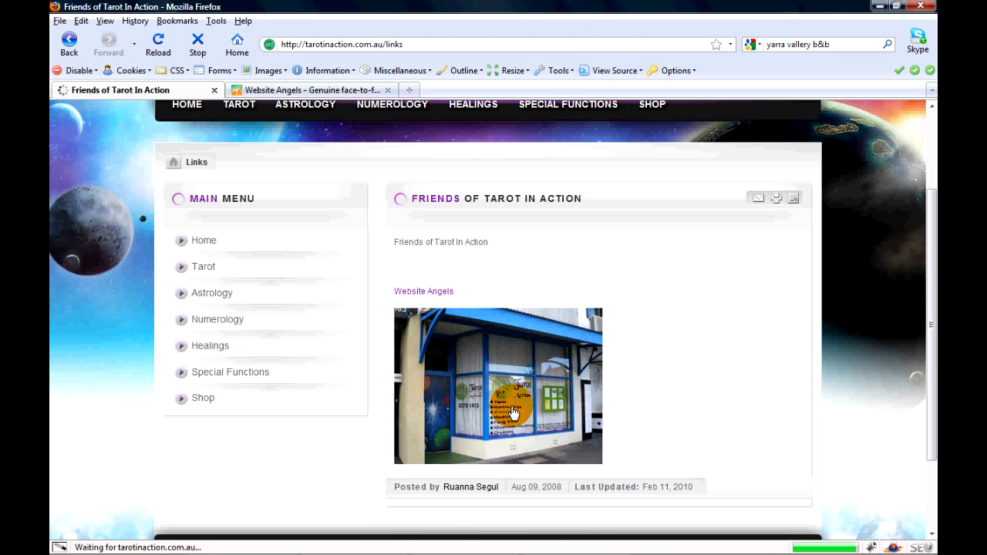